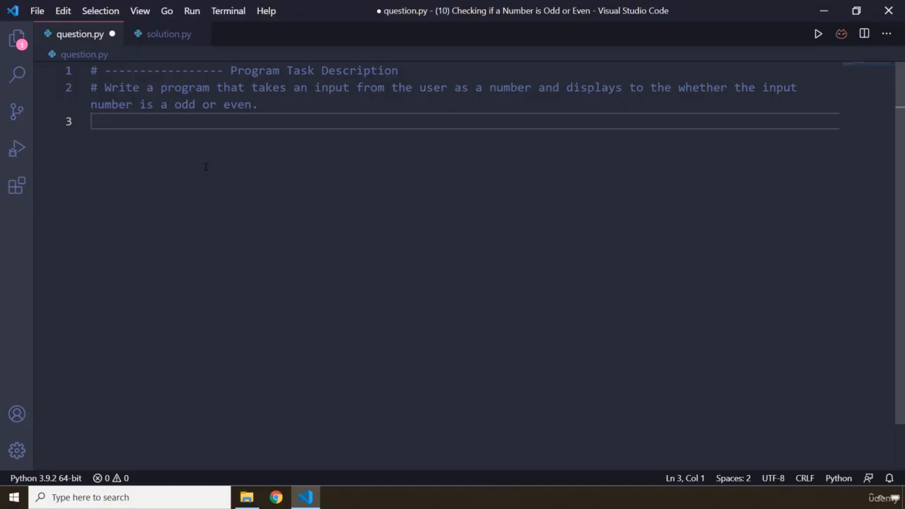
{"action": "mouse_move", "coordinate": [201, 157]}
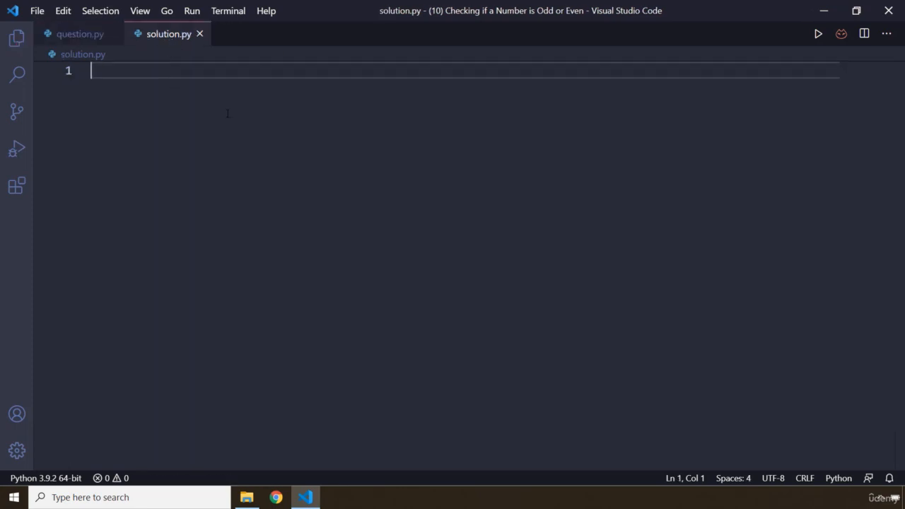
Write line 1: number = int(input("Enter Your Number: "))
{"action": "type", "text": "number"}
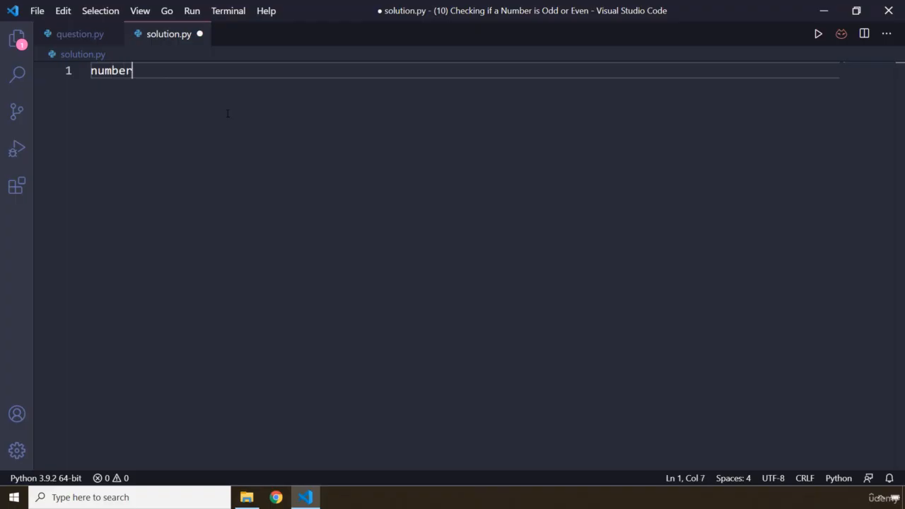
{"action": "type", "text": "= int("}
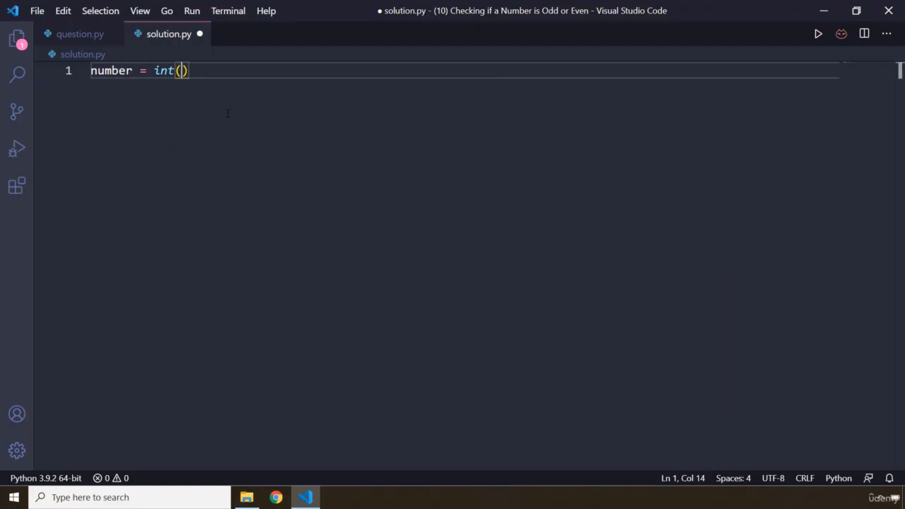
{"action": "type", "text": "input("}
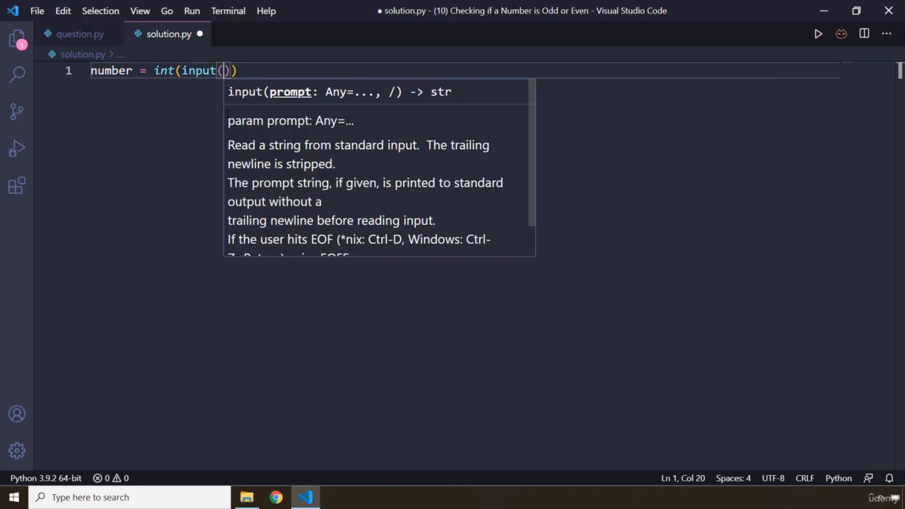
{"action": "type", "text": "\"E"}
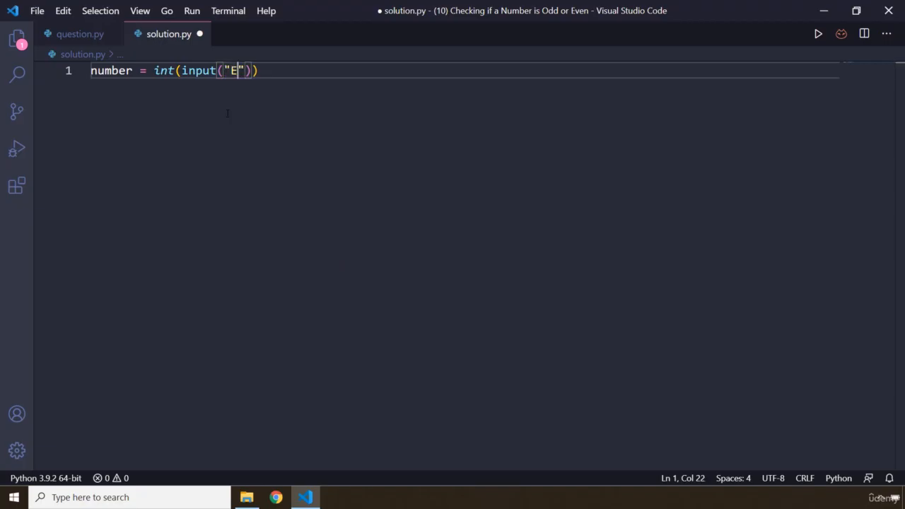
{"action": "type", "text": "nter"}
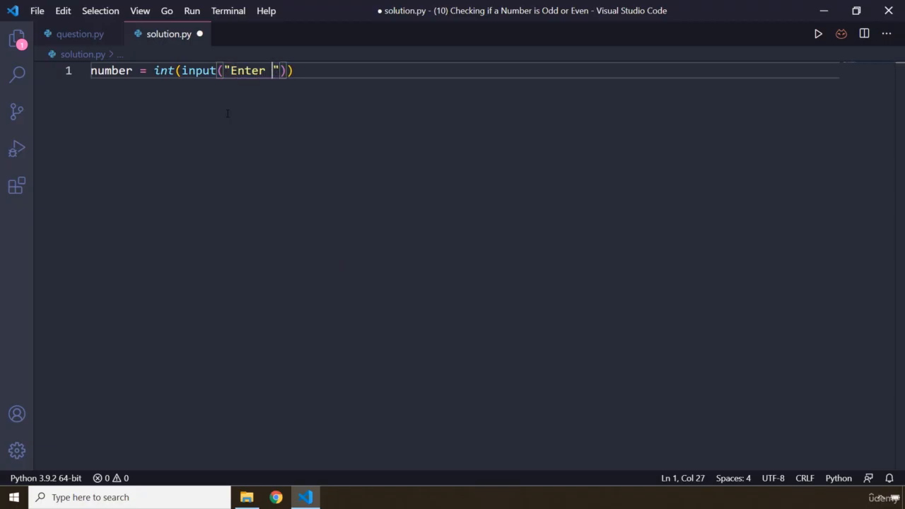
{"action": "type", "text": "Your"}
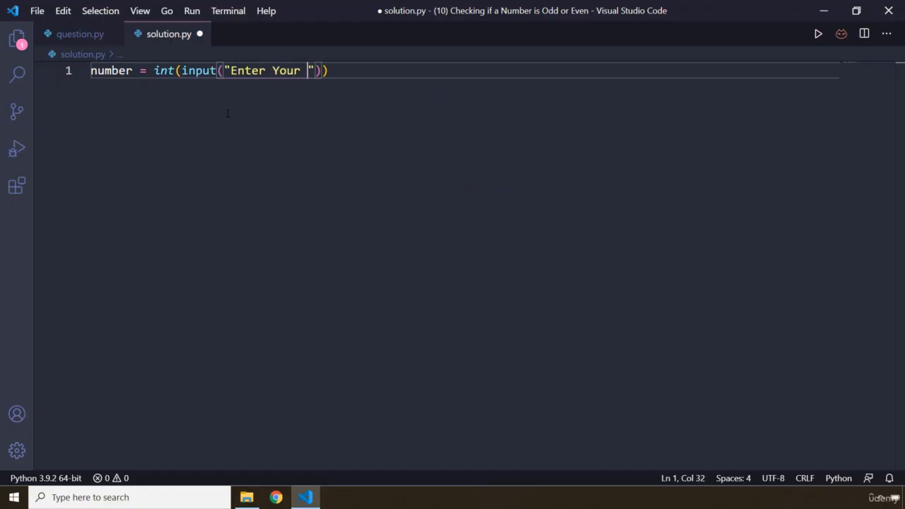
{"action": "type", "text": "Number:"}
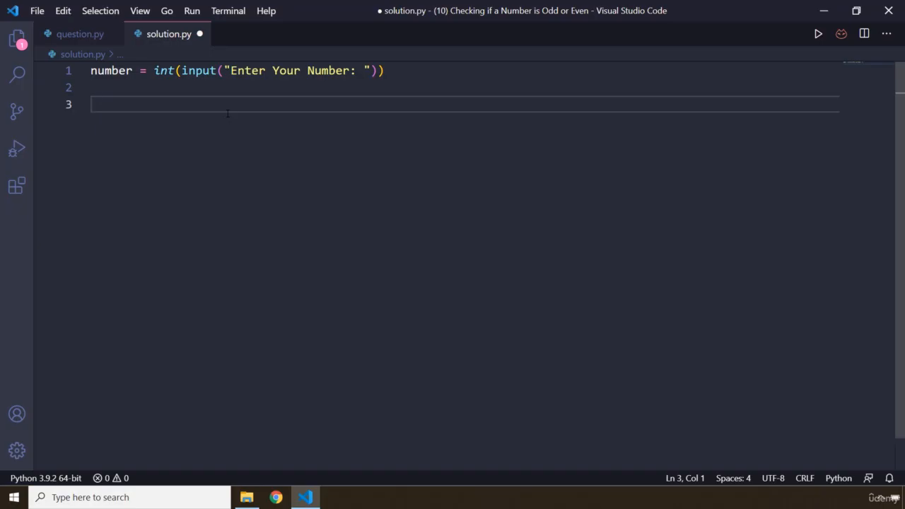
Add the condition line if number % 2 == 0:
{"action": "type", "text": "if"}
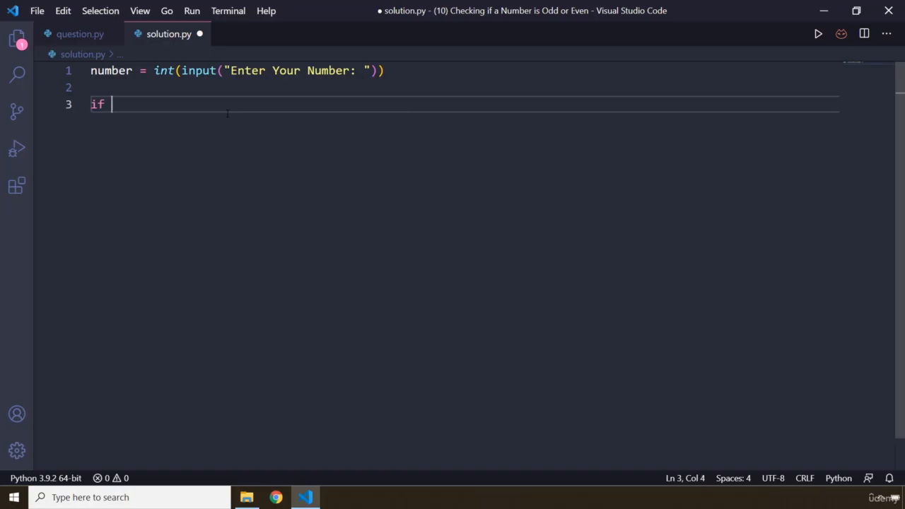
{"action": "type", "text": "number"}
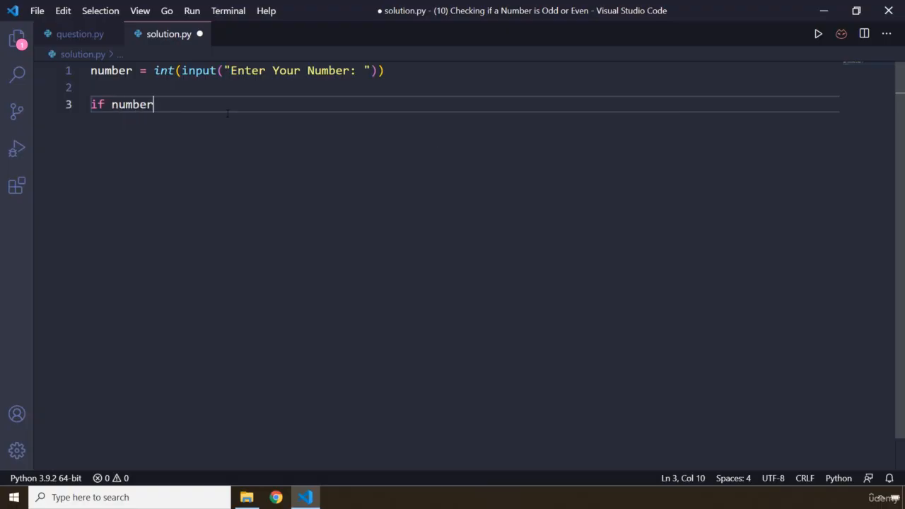
{"action": "type", "text": "% 2"}
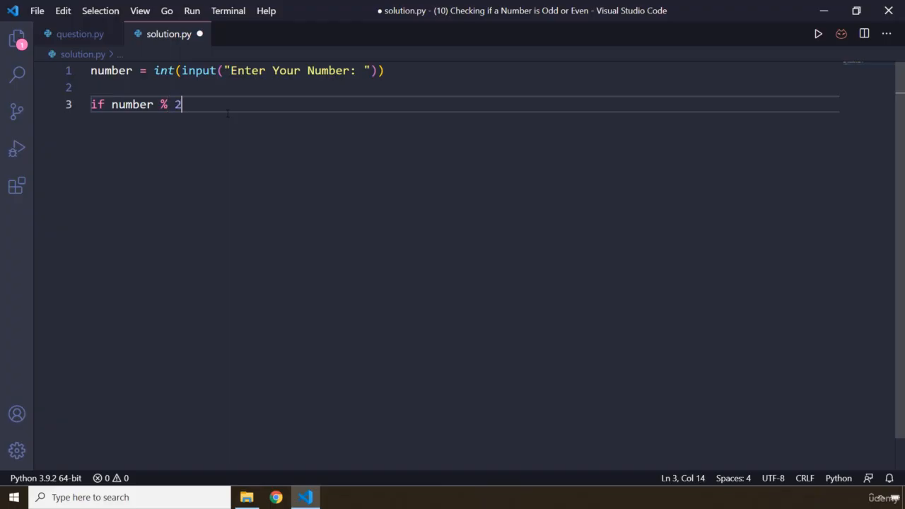
{"action": "type", "text": "==0"}
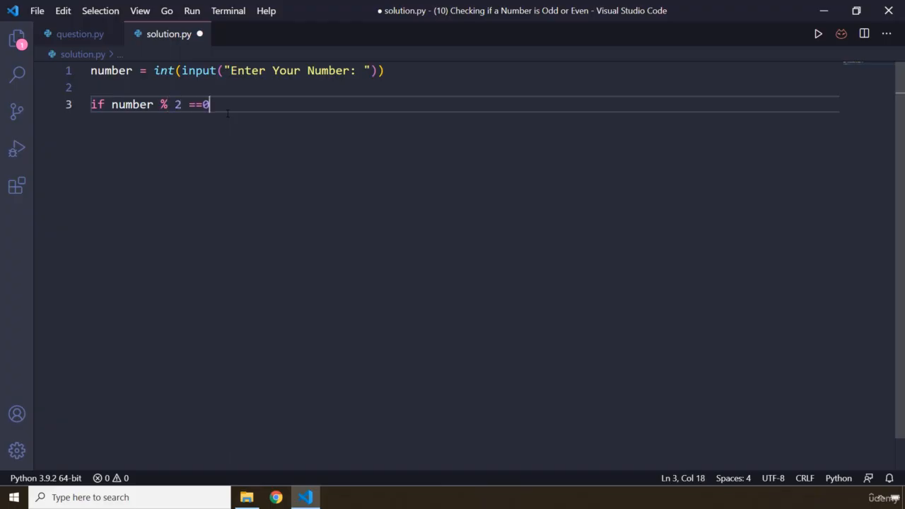
{"action": "type", "text": "0:"}
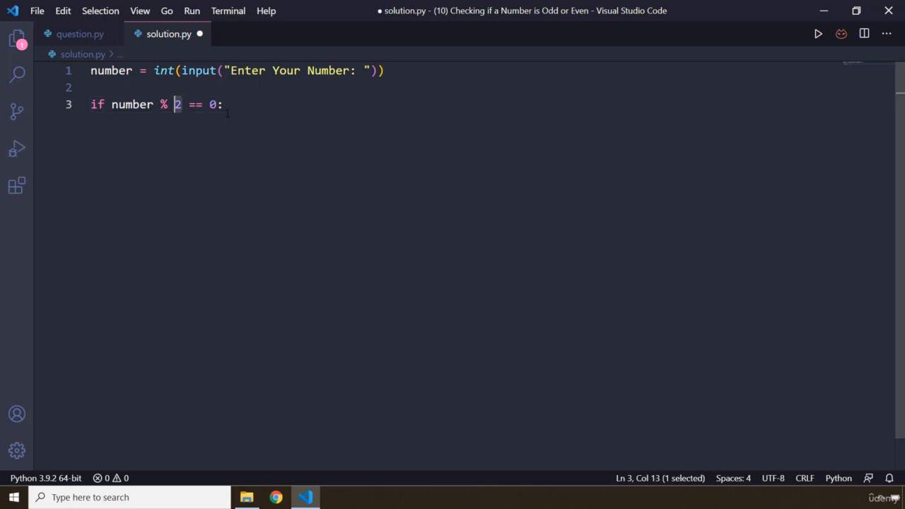
{"action": "left_click", "coordinate": [222, 104]}
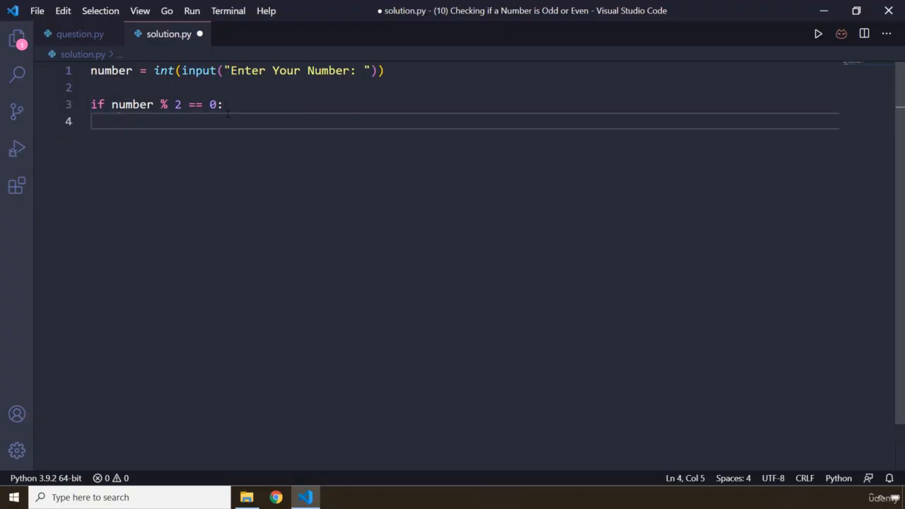
Under it, add print("The entered number is even"), fixing a typo
{"action": "type", "text": "print("}
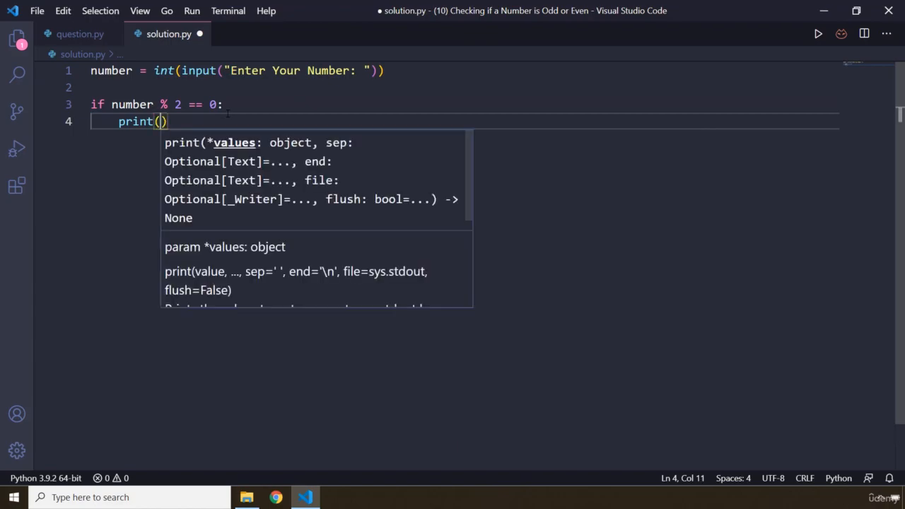
{"action": "type", "text": "\"th"}
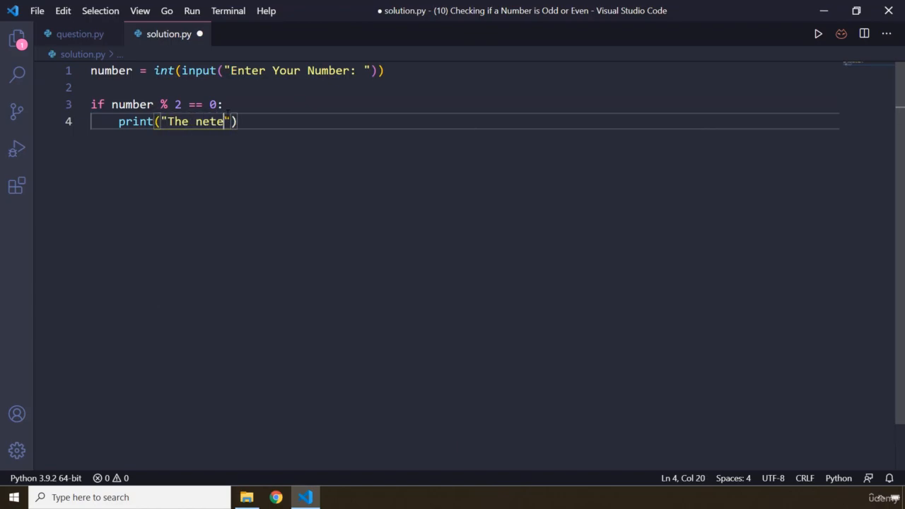
{"action": "key", "text": "Backspace"}
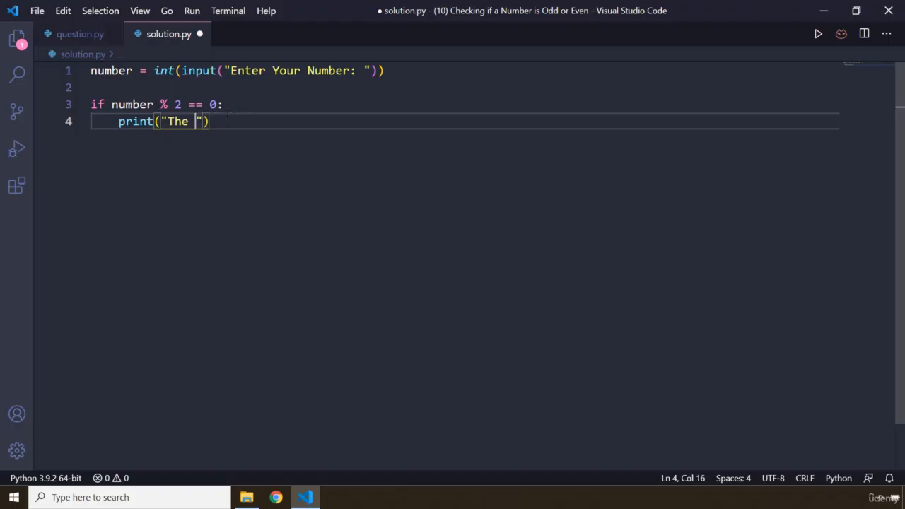
{"action": "type", "text": "entered"}
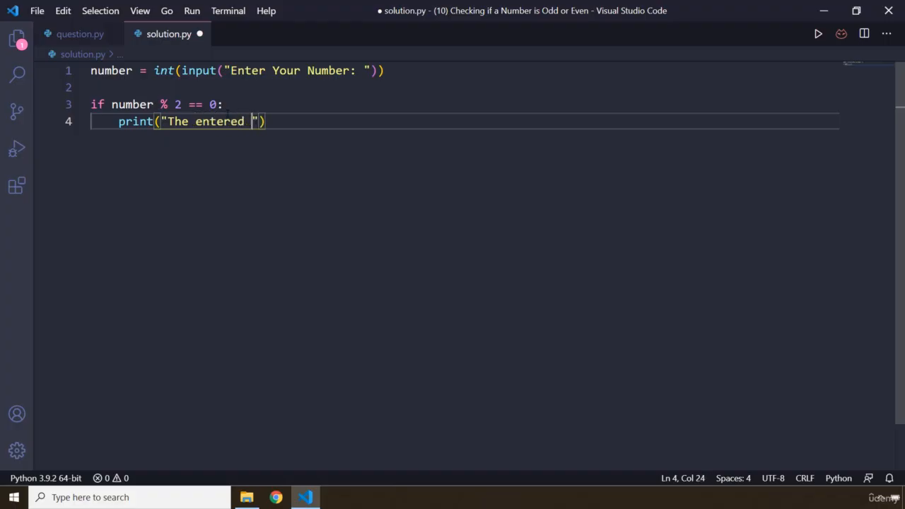
{"action": "type", "text": "number is"}
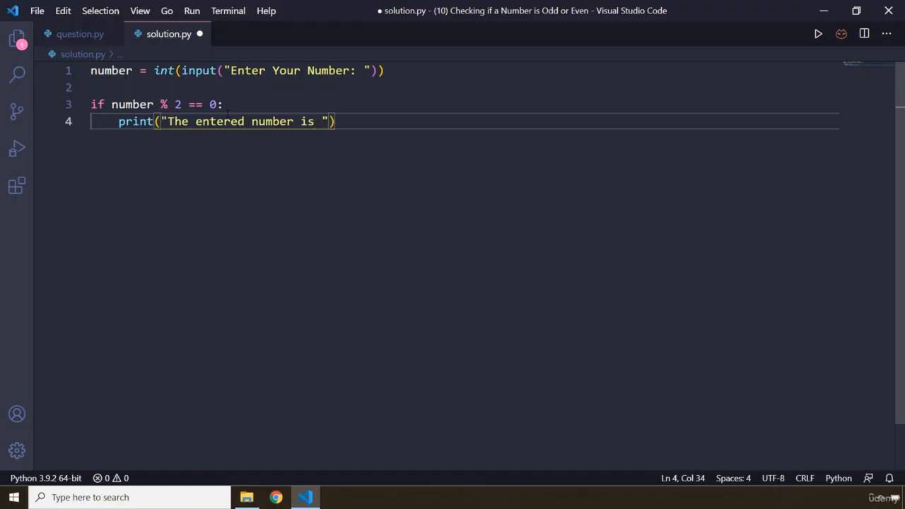
{"action": "type", "text": "even"}
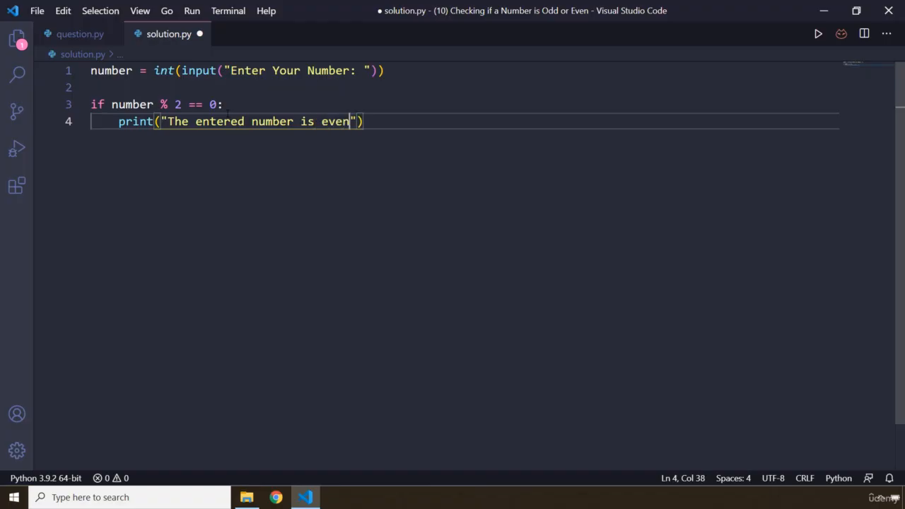
Add an else: branch with a copy of the even print line, selecting 'even'
{"action": "type", "text": "e"}
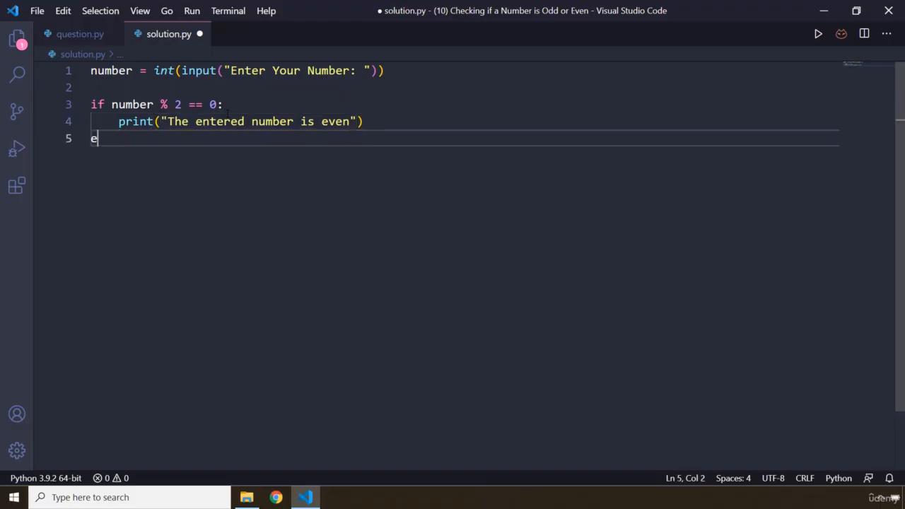
{"action": "type", "text": "lse:"}
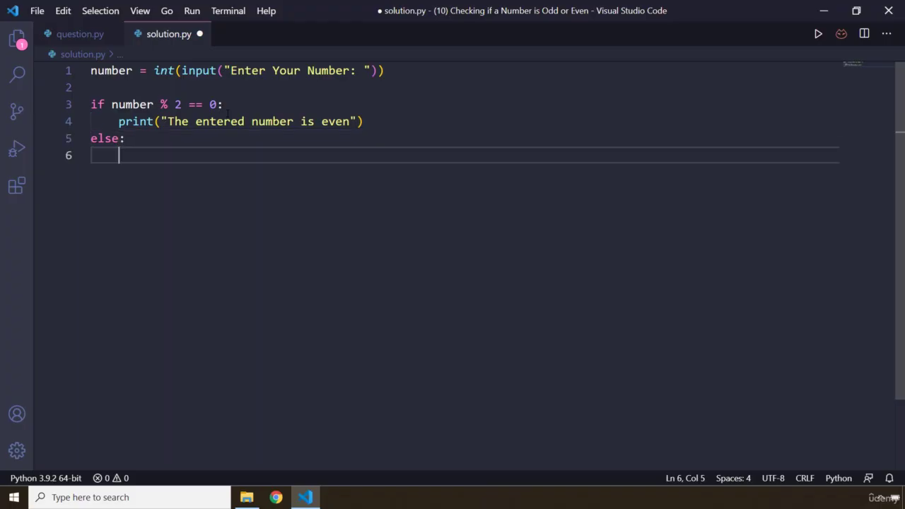
{"action": "type", "text": "print(\"The entered number is even\")"}
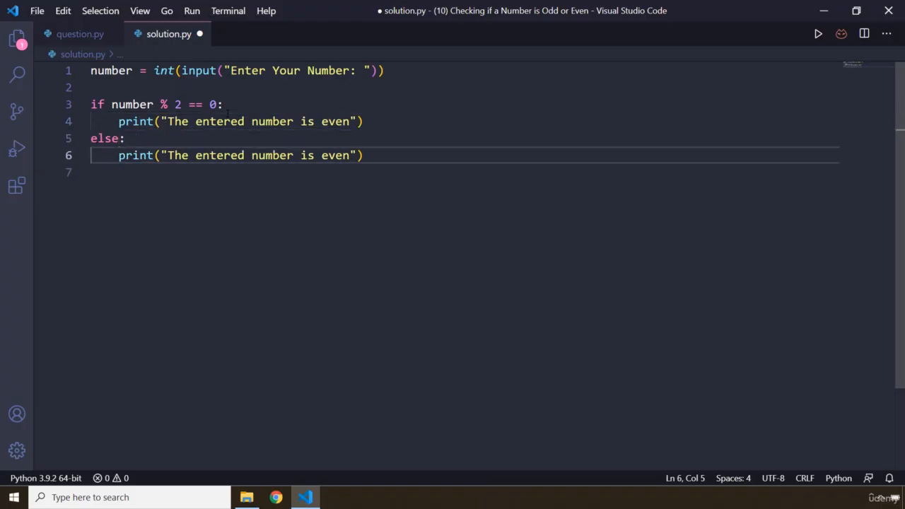
{"action": "double_click", "coordinate": [335, 155]}
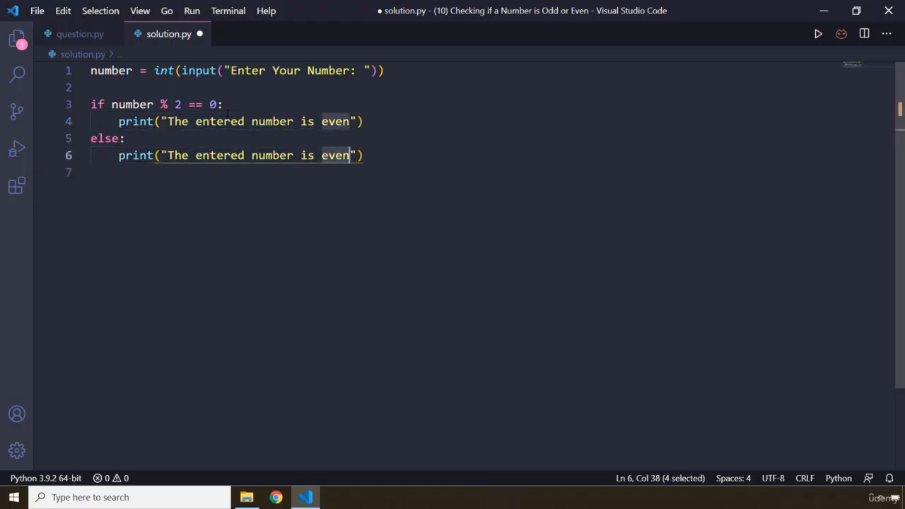
Change the else message to 'odd', run solution.py with 10, then rerun with 0
{"action": "type", "text": "odd"}
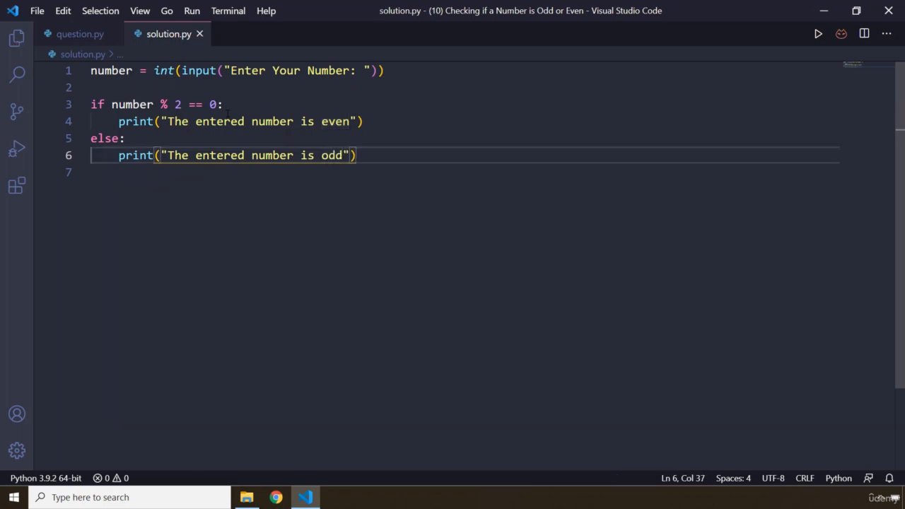
{"action": "left_click", "coordinate": [228, 10]}
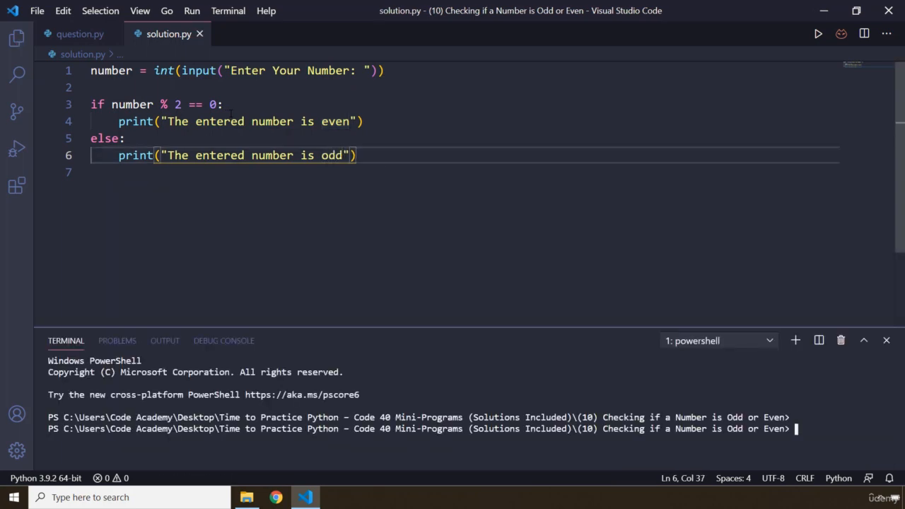
{"action": "mouse_move", "coordinate": [524, 334]}
{"action": "type", "text": "python solution.py"}
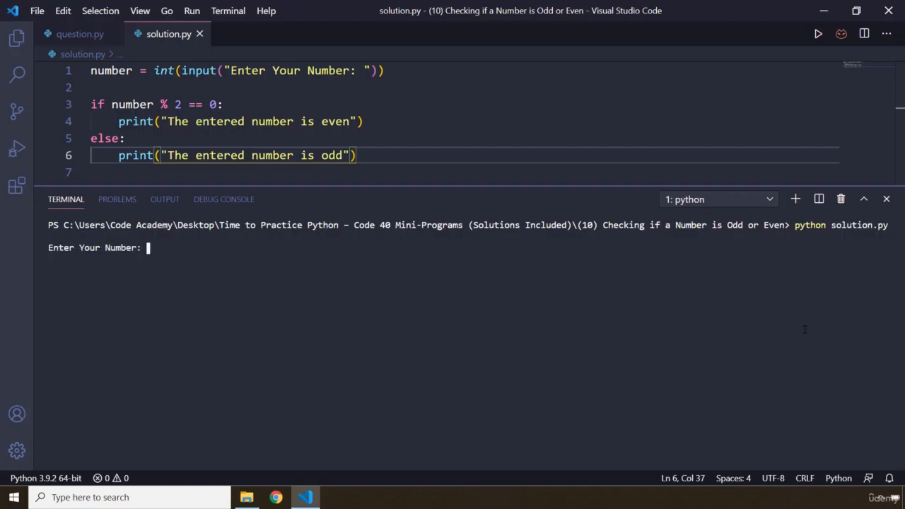
{"action": "type", "text": "10"}
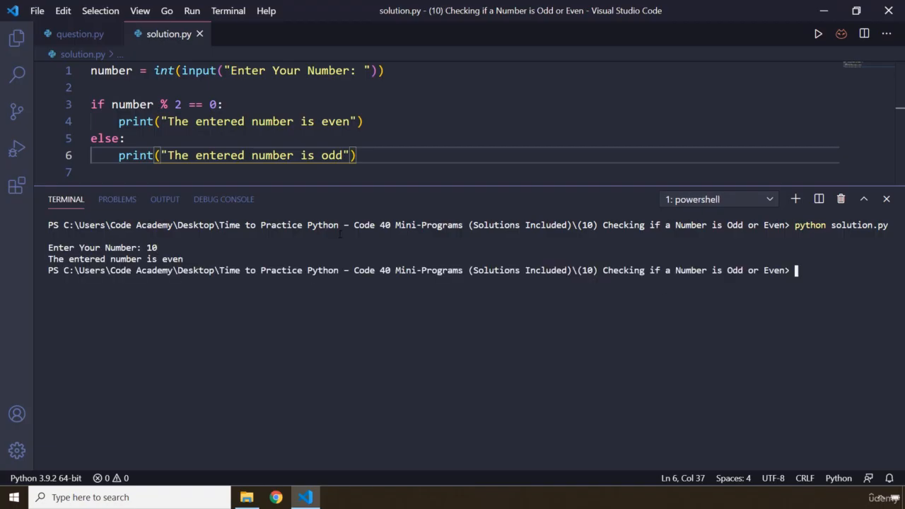
{"action": "key", "text": "Return"}
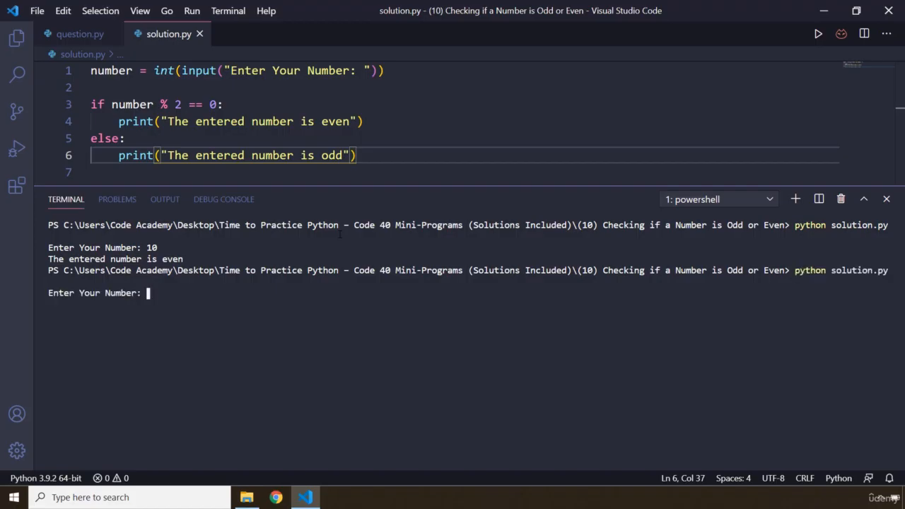
{"action": "type", "text": "0"}
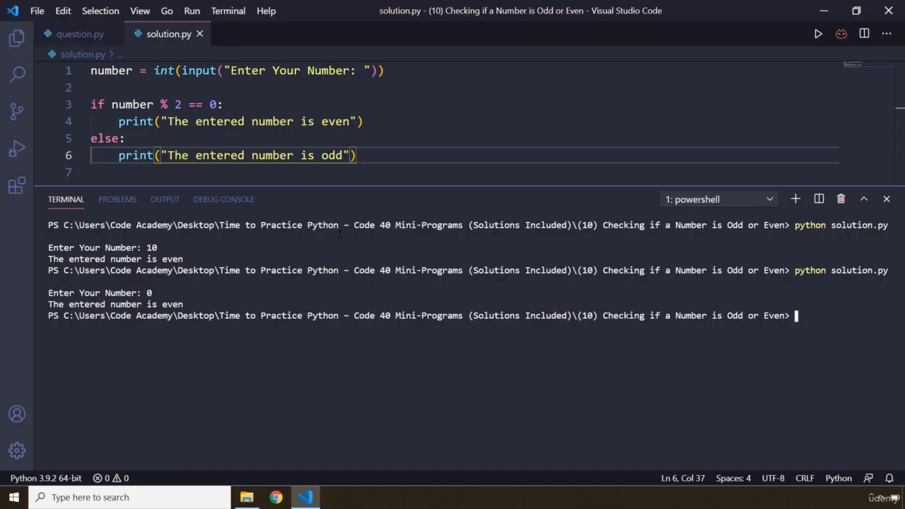
{"action": "mouse_move", "coordinate": [379, 121]}
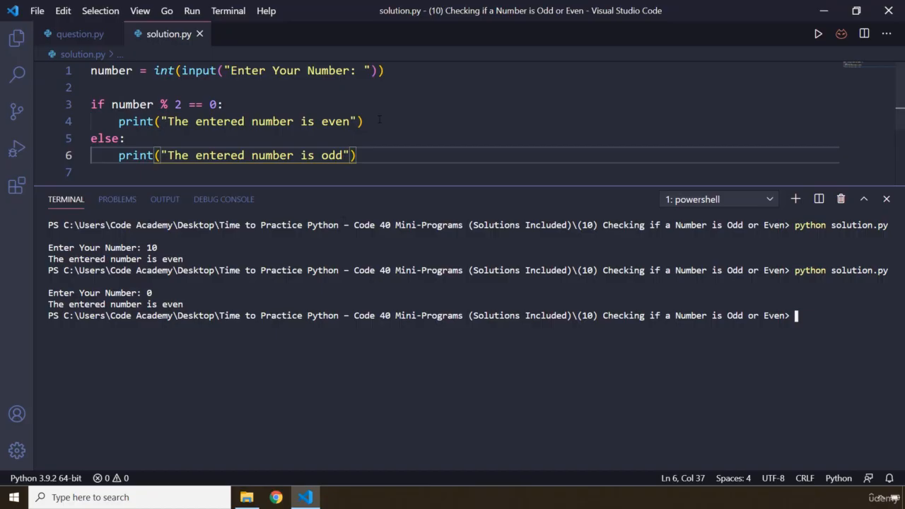
Add elif number == 0: printing "The entered number is zero" after the even branch
{"action": "key", "text": "Enter"}
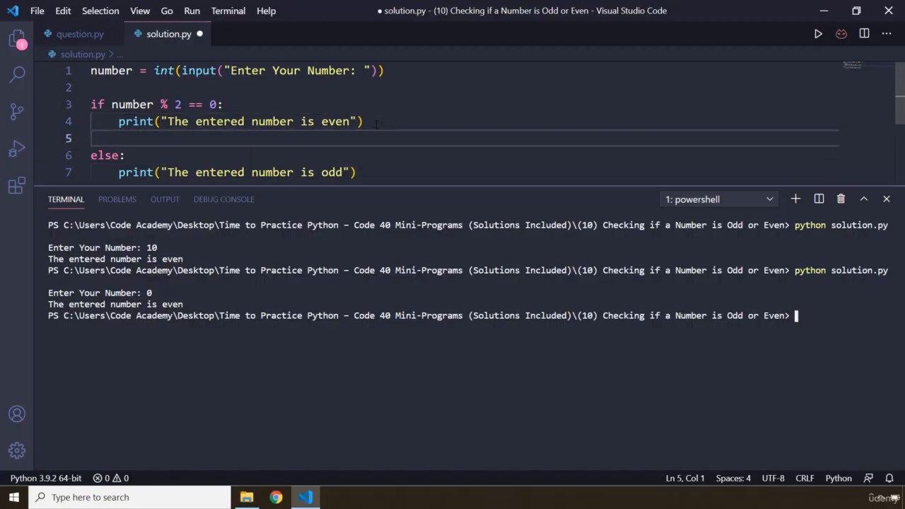
{"action": "type", "text": "elif"}
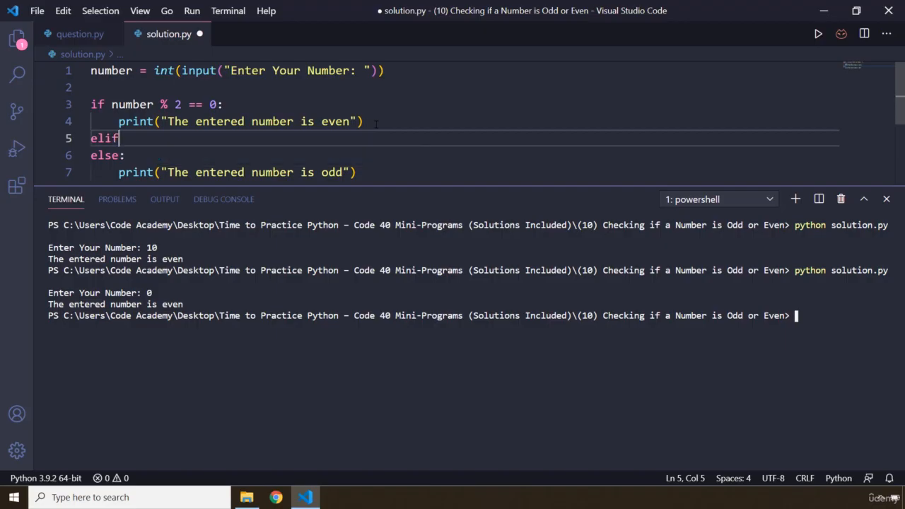
{"action": "type", "text": "u"}
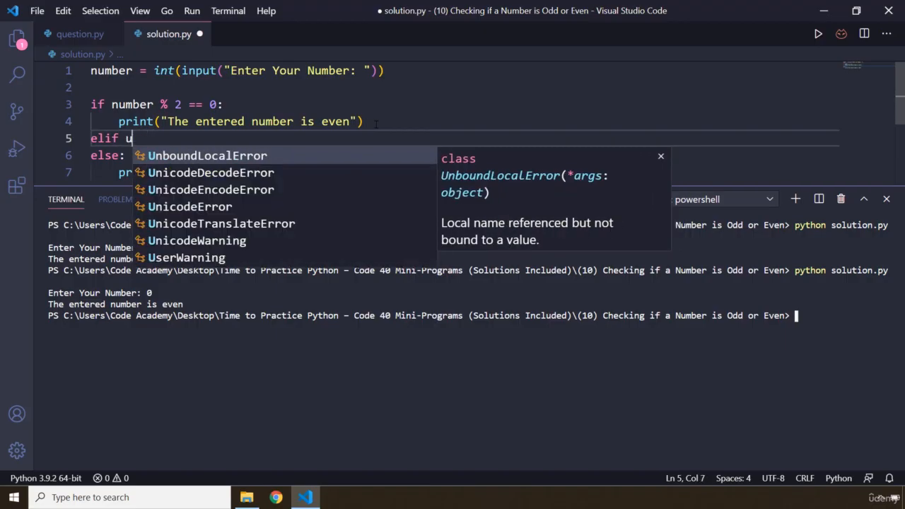
{"action": "type", "text": "number == 0:"}
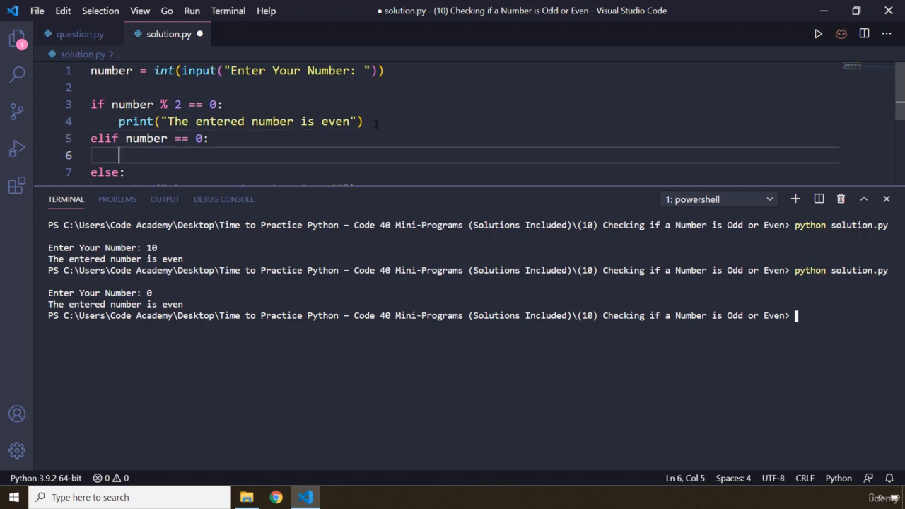
{"action": "type", "text": "print("}
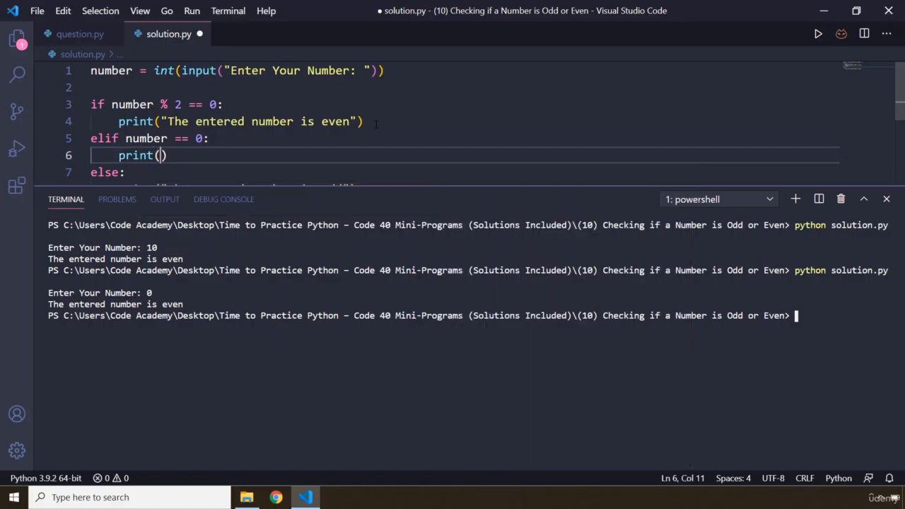
{"action": "type", "text": "\""}
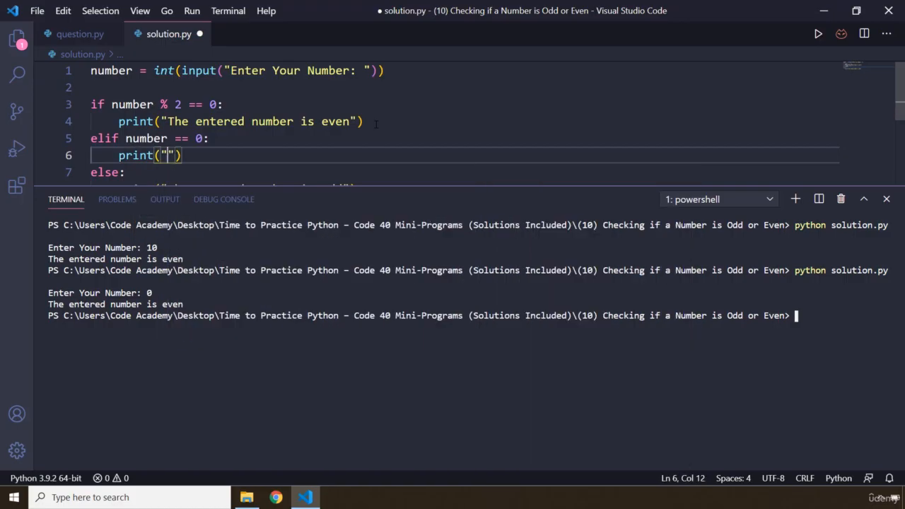
{"action": "type", "text": "The entered"}
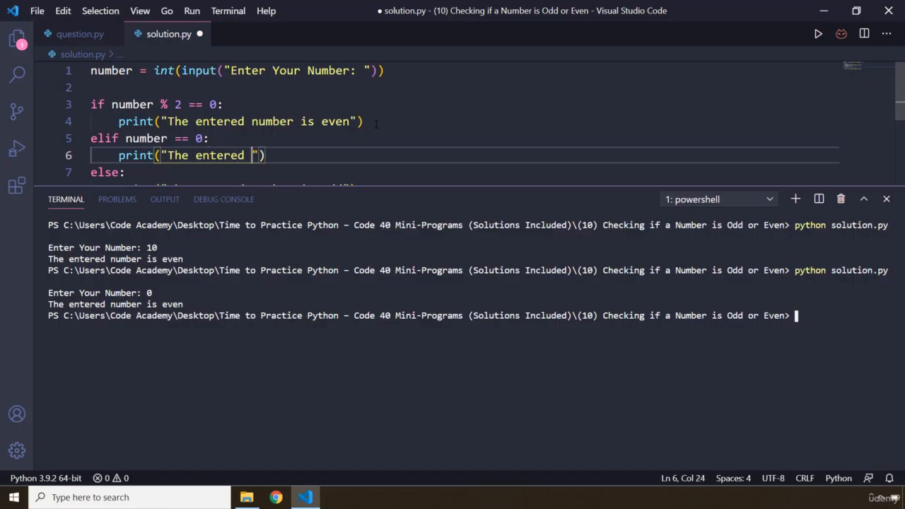
{"action": "type", "text": "number is ze"}
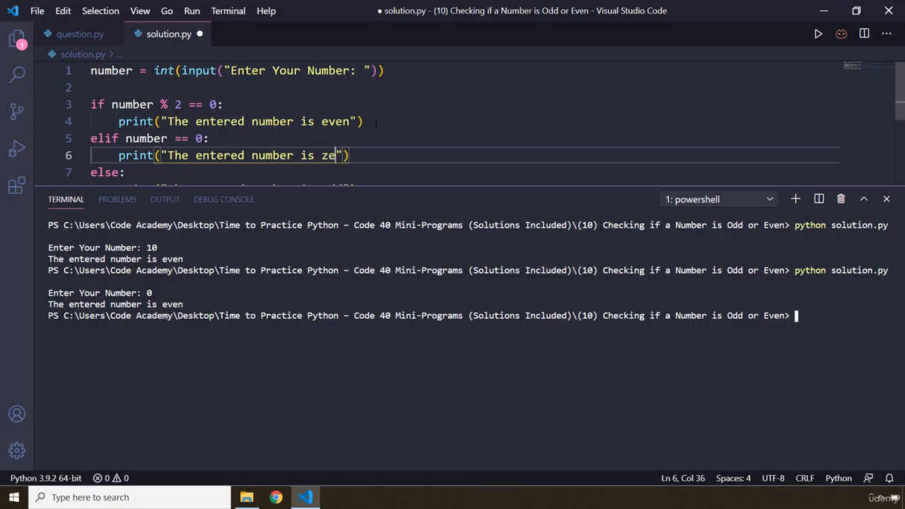
{"action": "type", "text": "ro"}
{"action": "left_click", "coordinate": [467, 315]}
{"action": "type", "text": "python solution.py"}
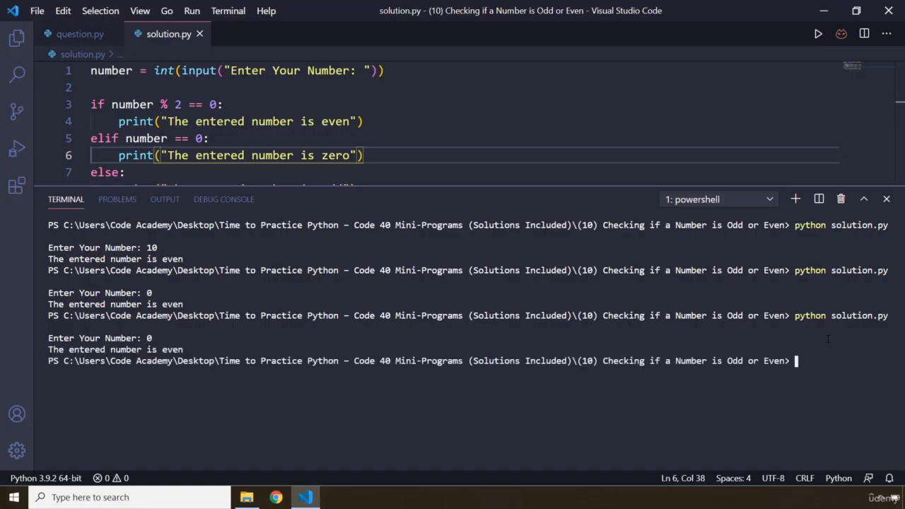
{"action": "left_click", "coordinate": [142, 104]}
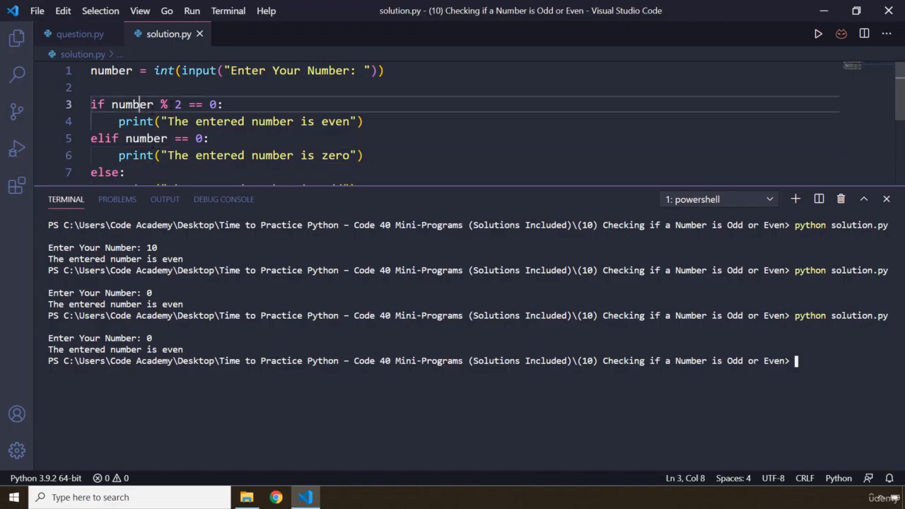
{"action": "left_click", "coordinate": [128, 138]}
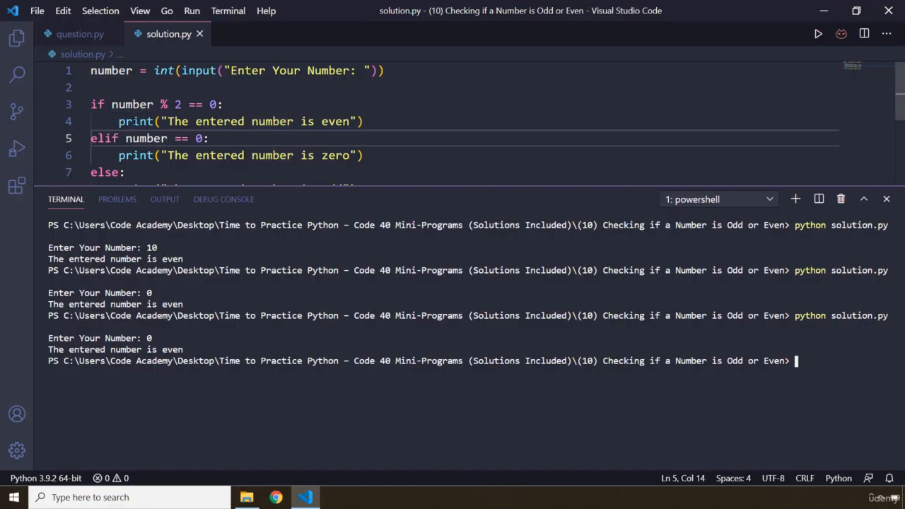
{"action": "left_click", "coordinate": [112, 104]}
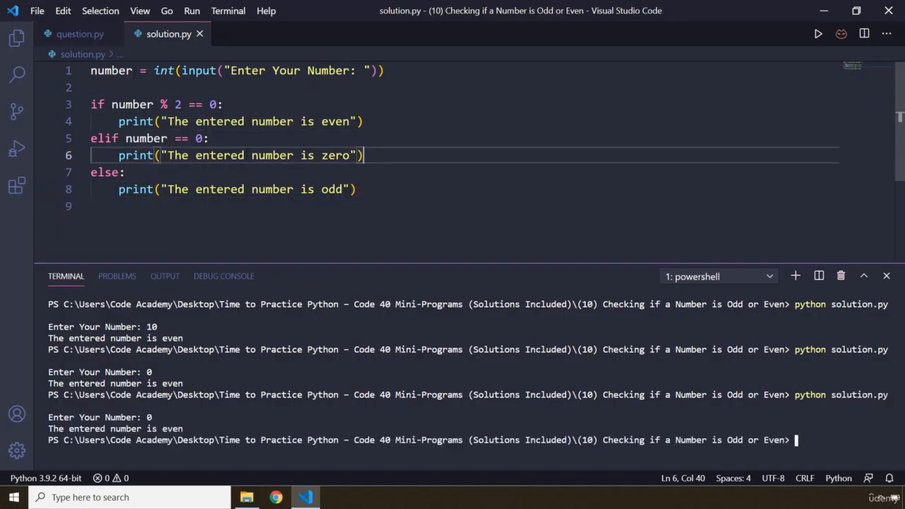
{"action": "double_click", "coordinate": [172, 428]}
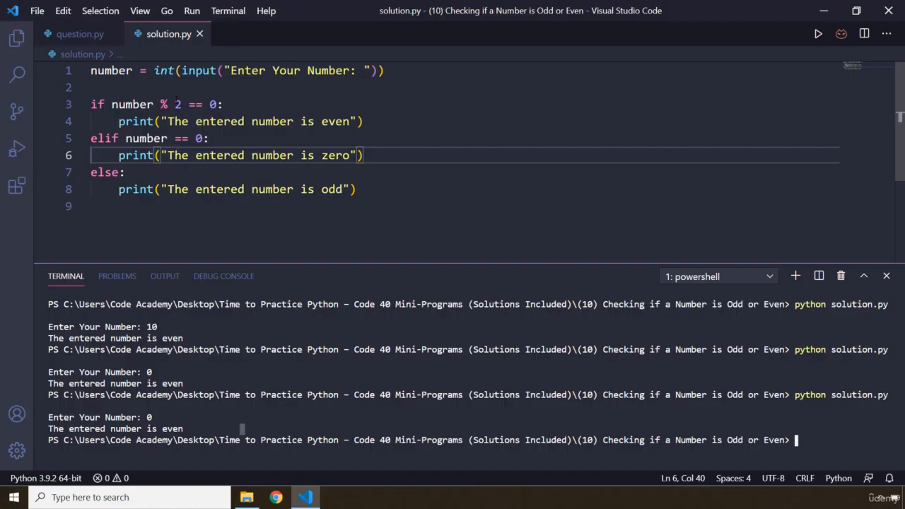
{"action": "left_click", "coordinate": [41, 87]}
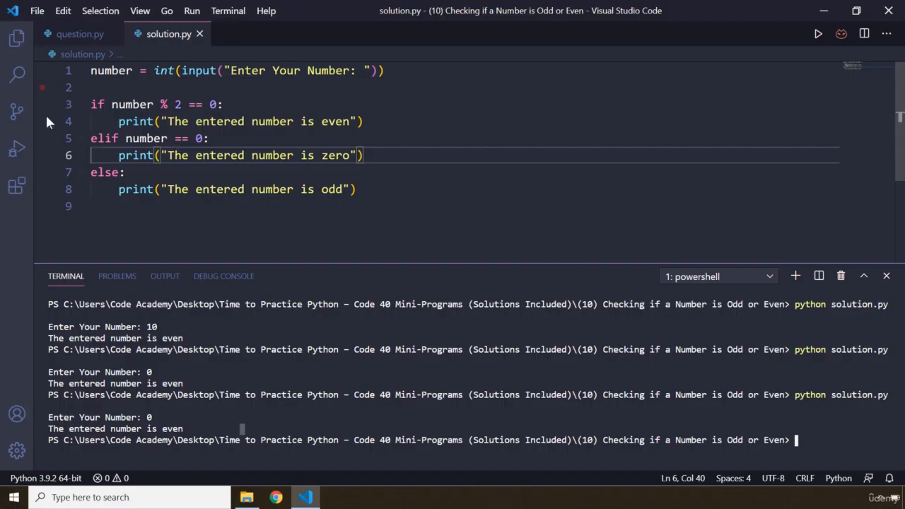
{"action": "double_click", "coordinate": [131, 104]}
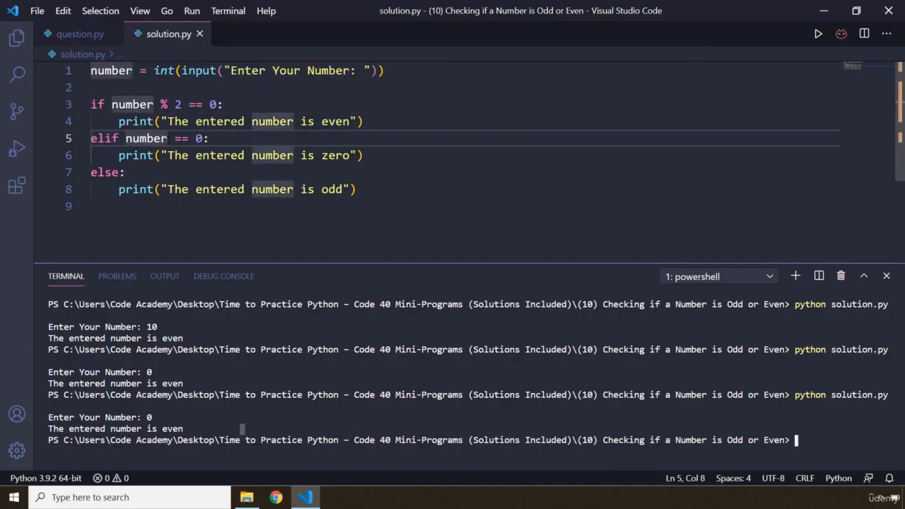
Swap conditions so number == 0 is tested first, then % 2, and save
{"action": "type", "text": "% 2"}
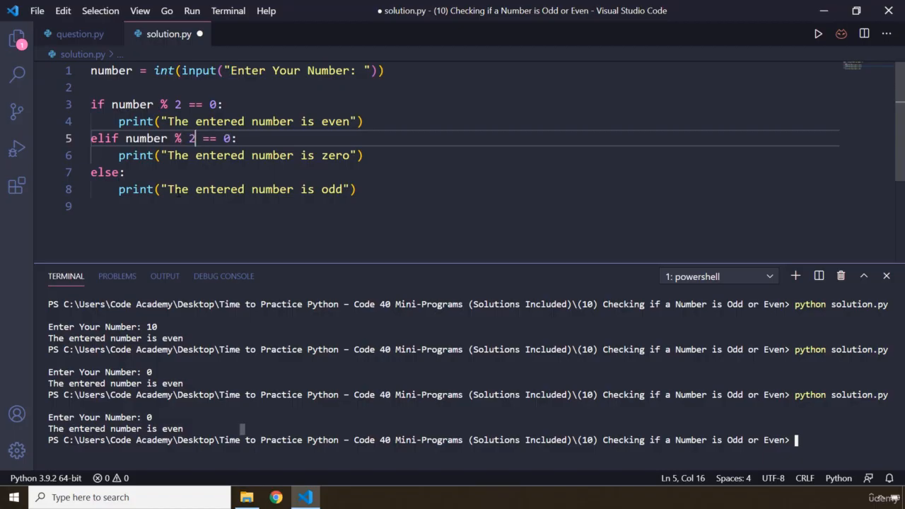
{"action": "left_click", "coordinate": [181, 104]}
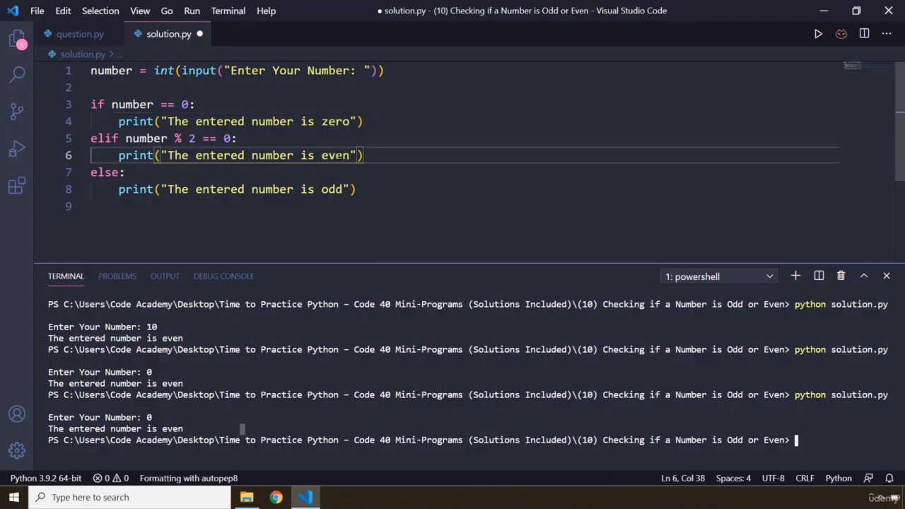
{"action": "key", "text": "ctrl+s"}
{"action": "type", "text": "python solution.py"}
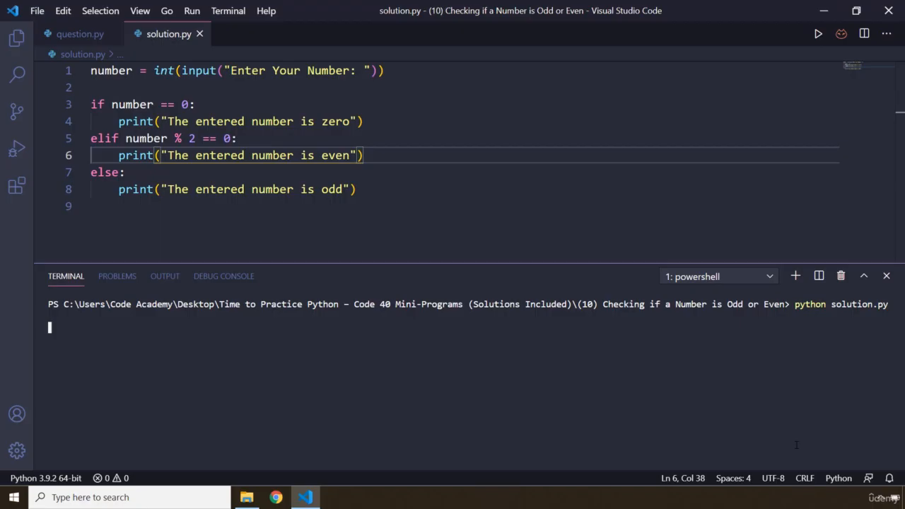
Test solution.py with inputs 0, 10, 11, 669878 and 123456789
{"action": "type", "text": "0"}
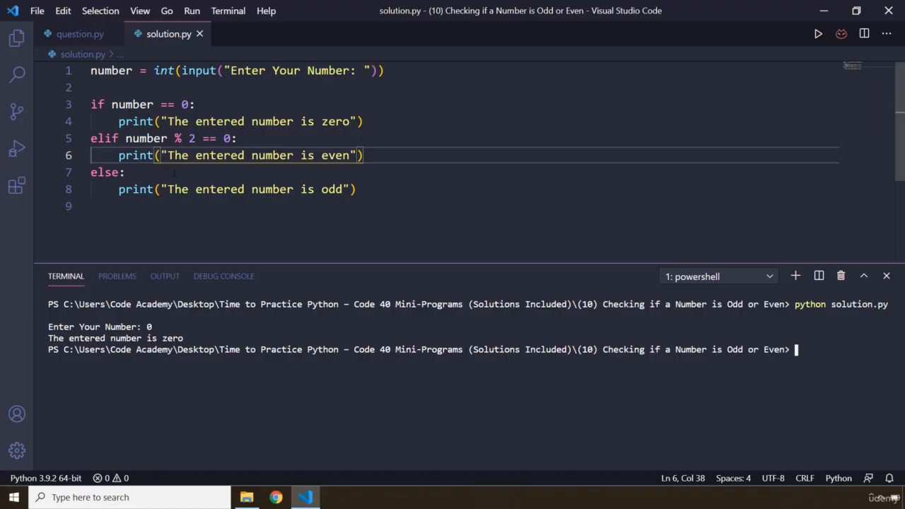
{"action": "mouse_move", "coordinate": [824, 356]}
{"action": "type", "text": "python solution.py"}
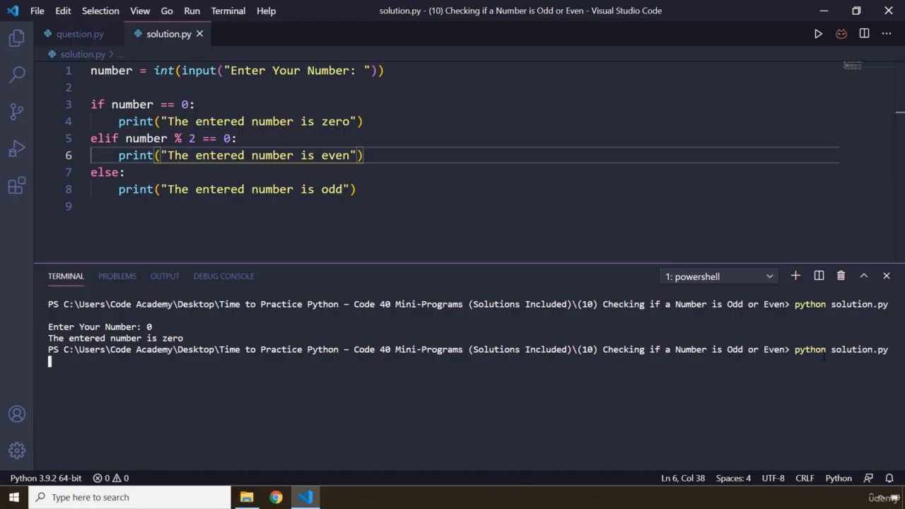
{"action": "type", "text": "10"}
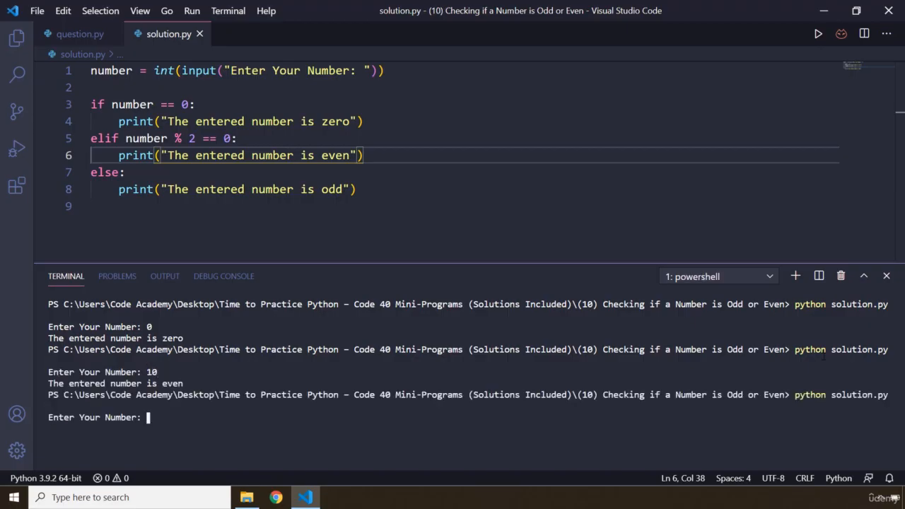
{"action": "type", "text": "11"}
{"action": "type", "text": "13"}
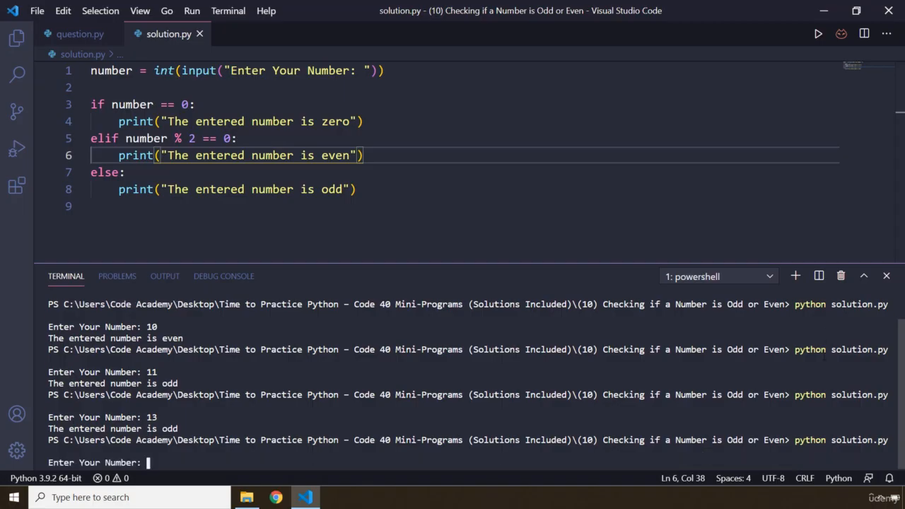
{"action": "type", "text": "6"}
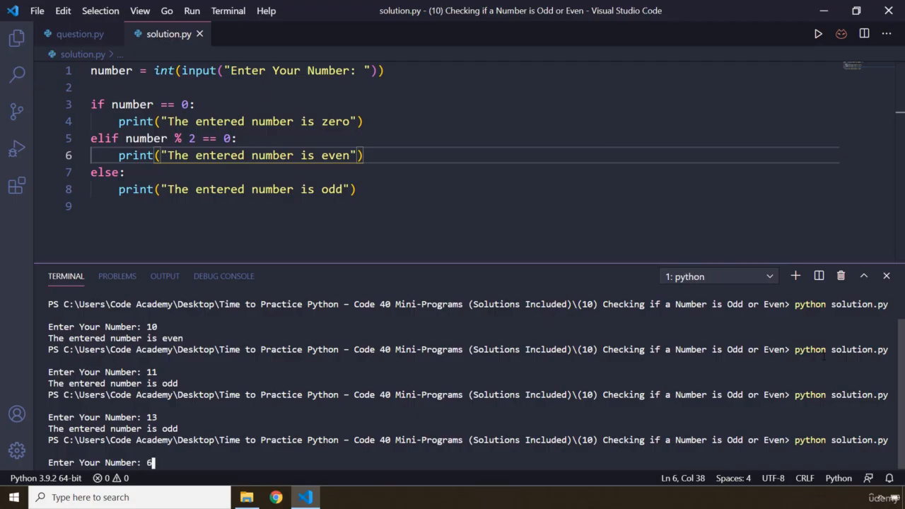
{"action": "type", "text": "69"}
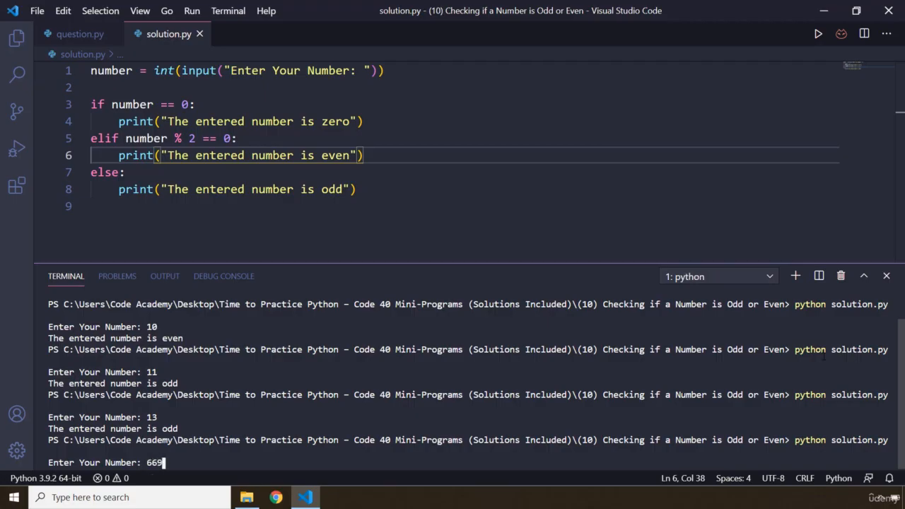
{"action": "type", "text": "878"}
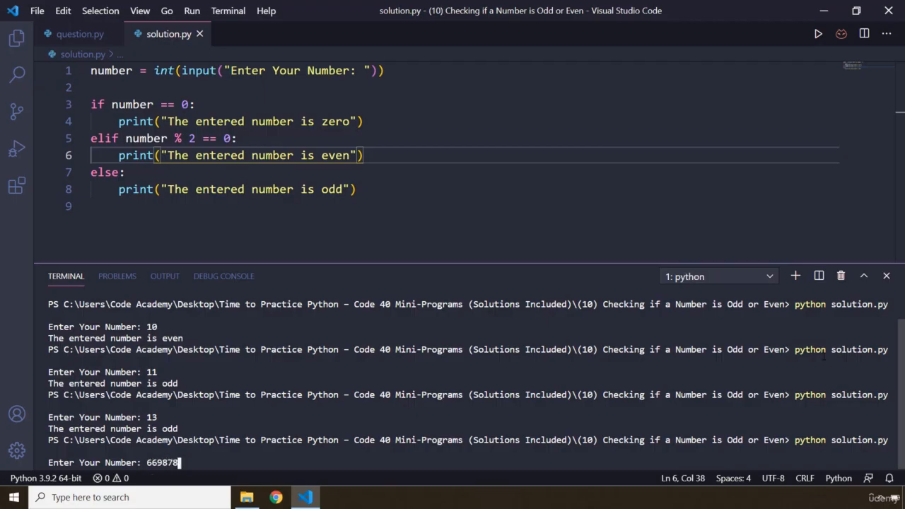
{"action": "key", "text": "Return"}
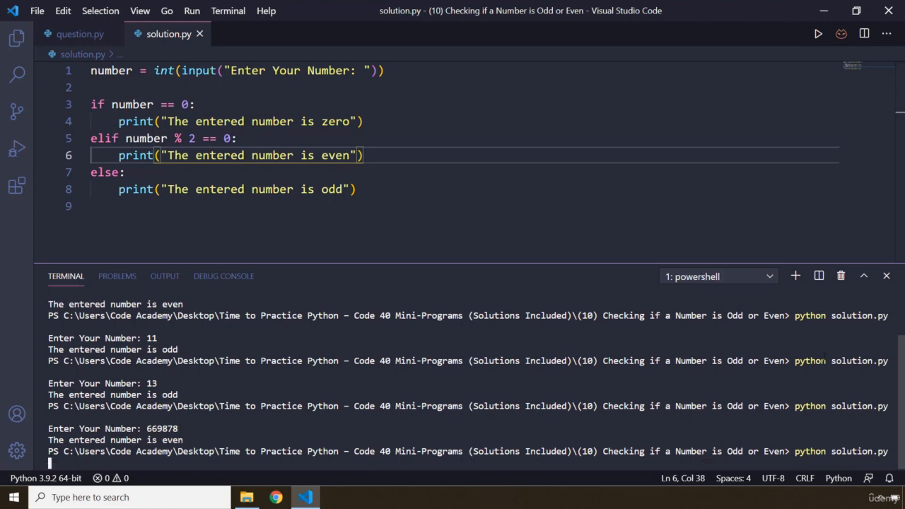
{"action": "type", "text": "123456789"}
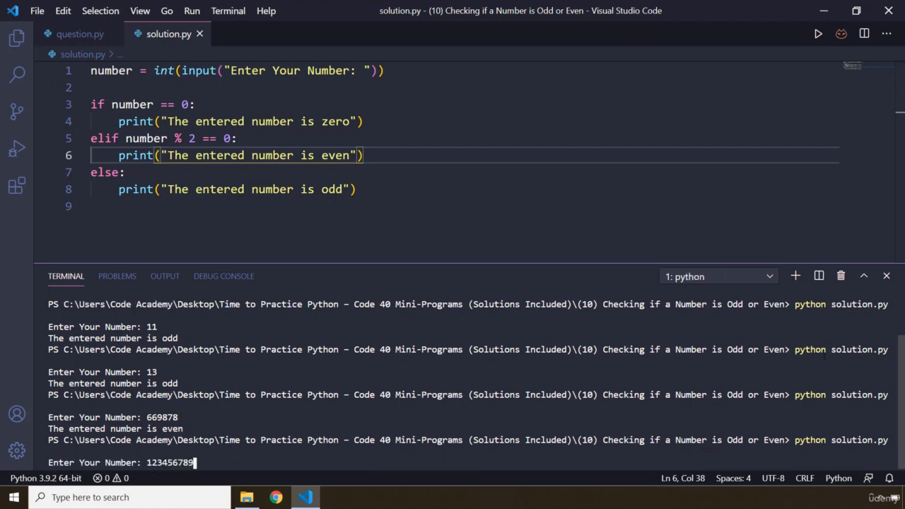